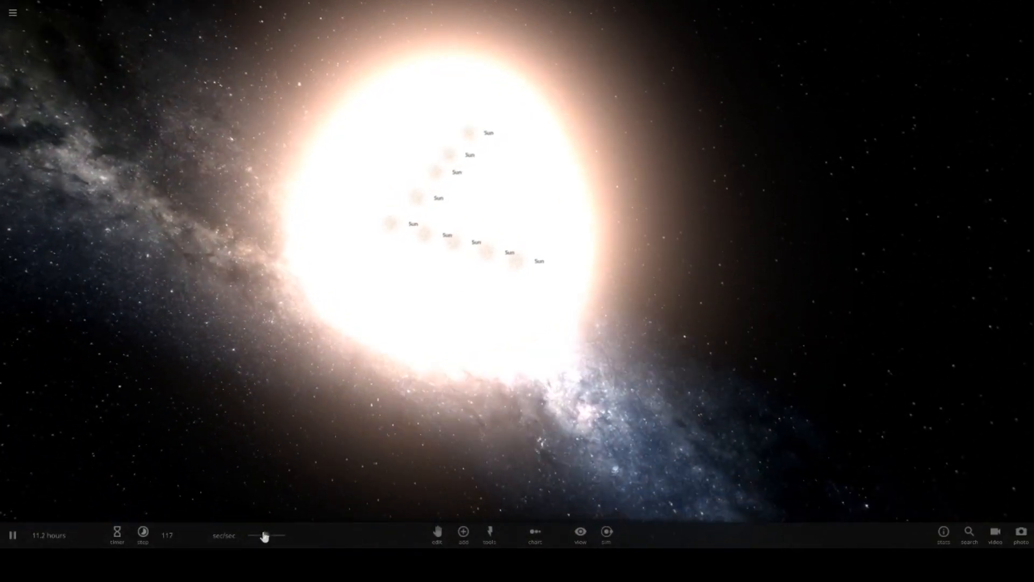
Let the merged giant star explode into an expanding supernova cloud, then bring up the main menu
click(142, 533)
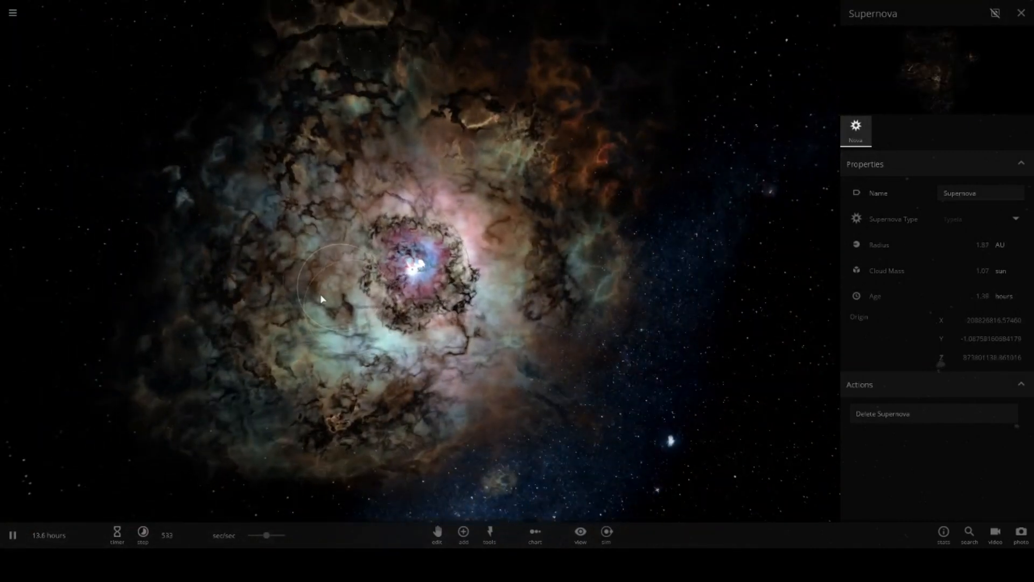
click(15, 13)
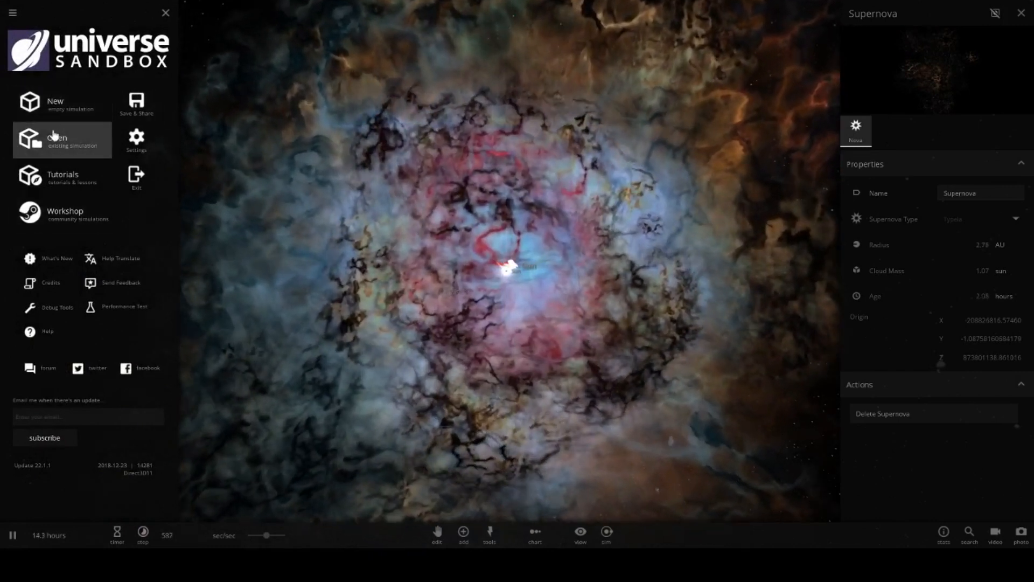
Browse the Open simulation library filtered to Collisions, scrolling the list and category bar
click(60, 140)
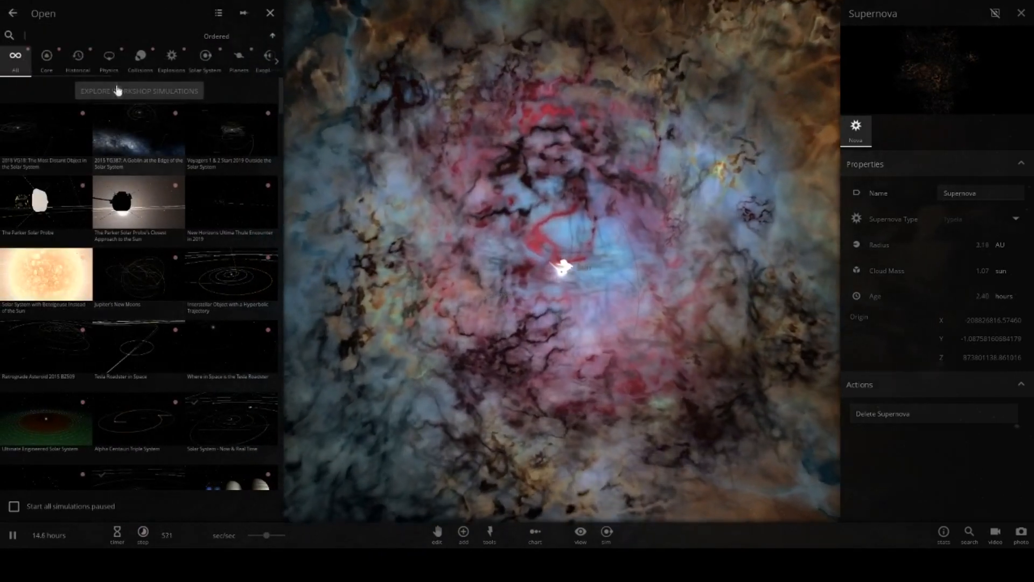
click(140, 57)
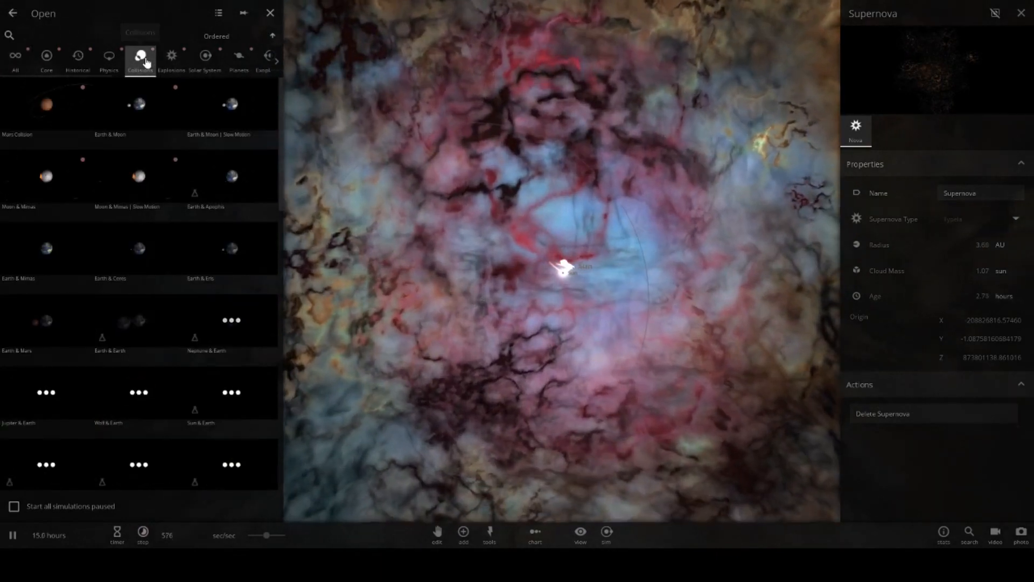
scroll(down, 3)
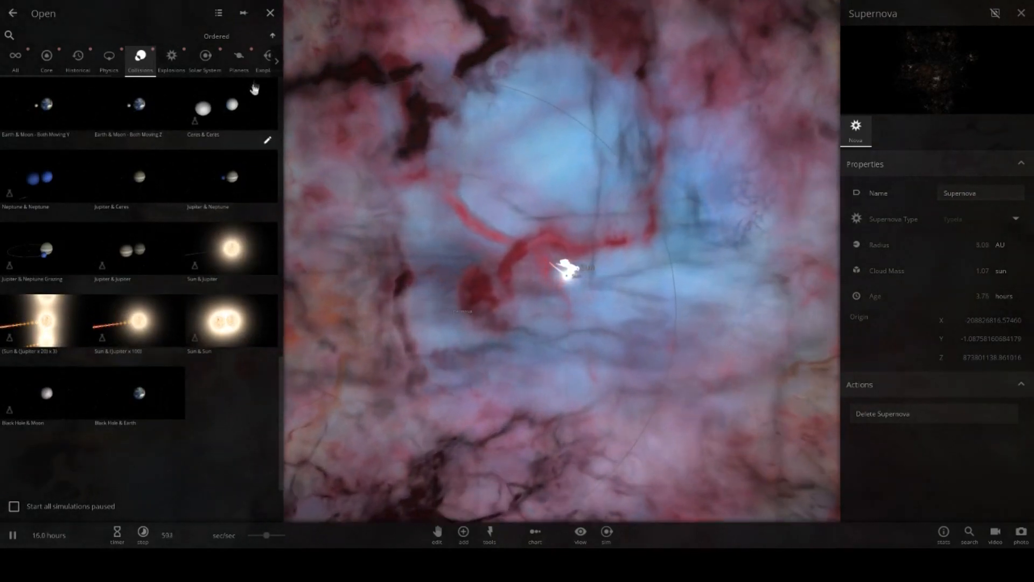
click(273, 58)
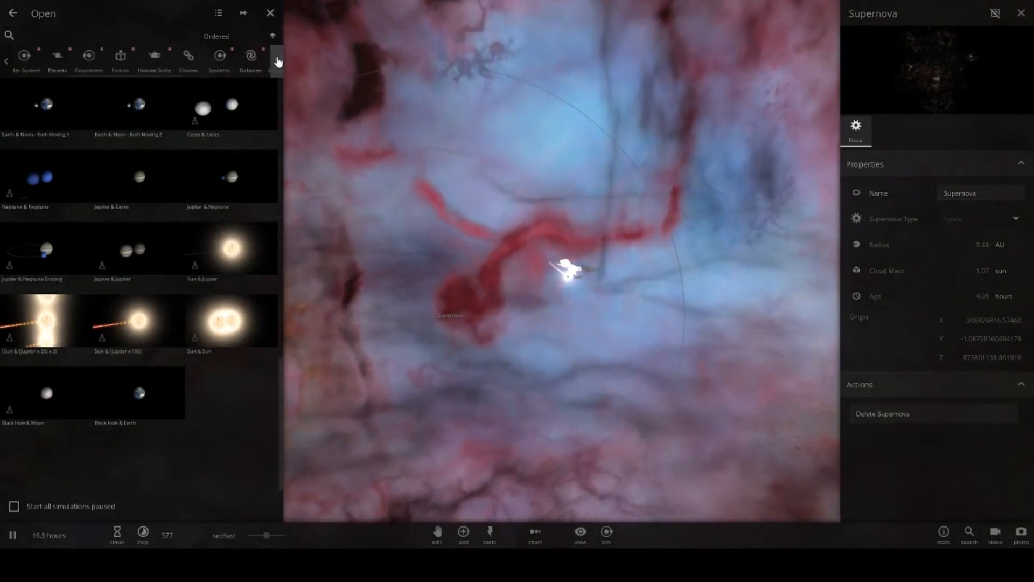